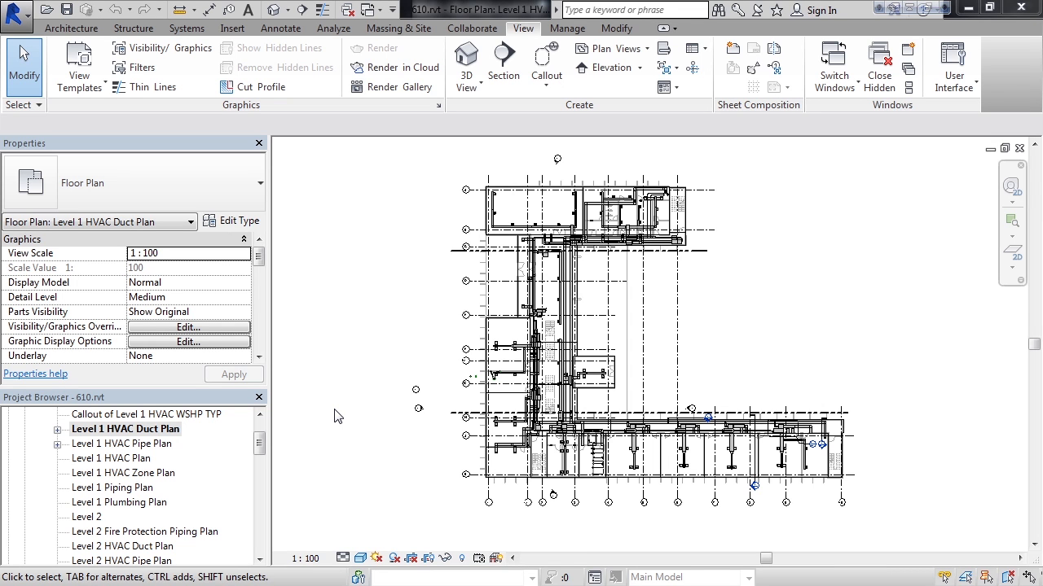
pyautogui.moveTo(158, 436)
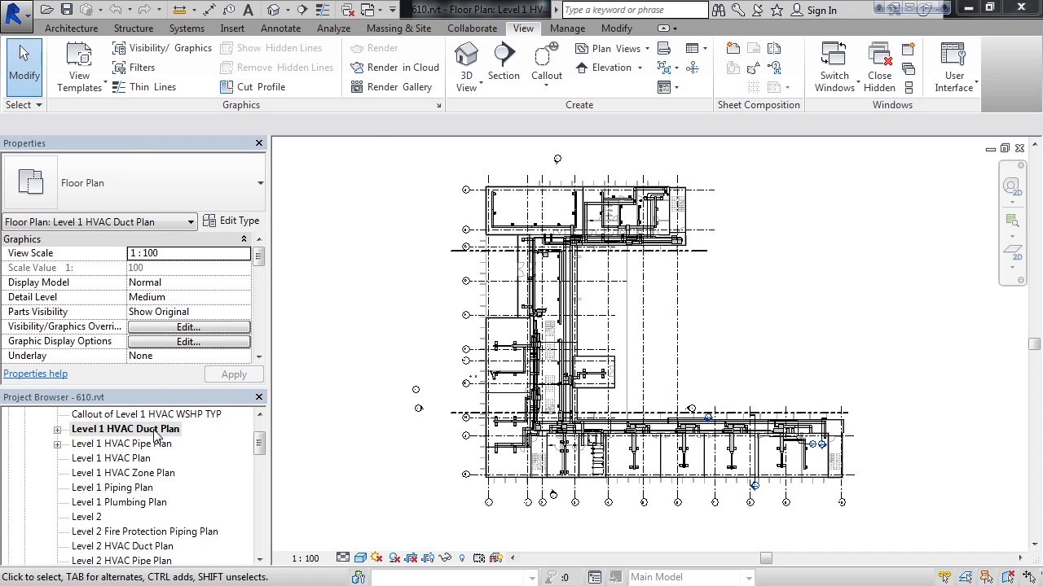
# Duplicate Level 1 HVAC Duct Plan as a dependent view, view it, then reopen the parent.
pyautogui.rightClick(125, 430)
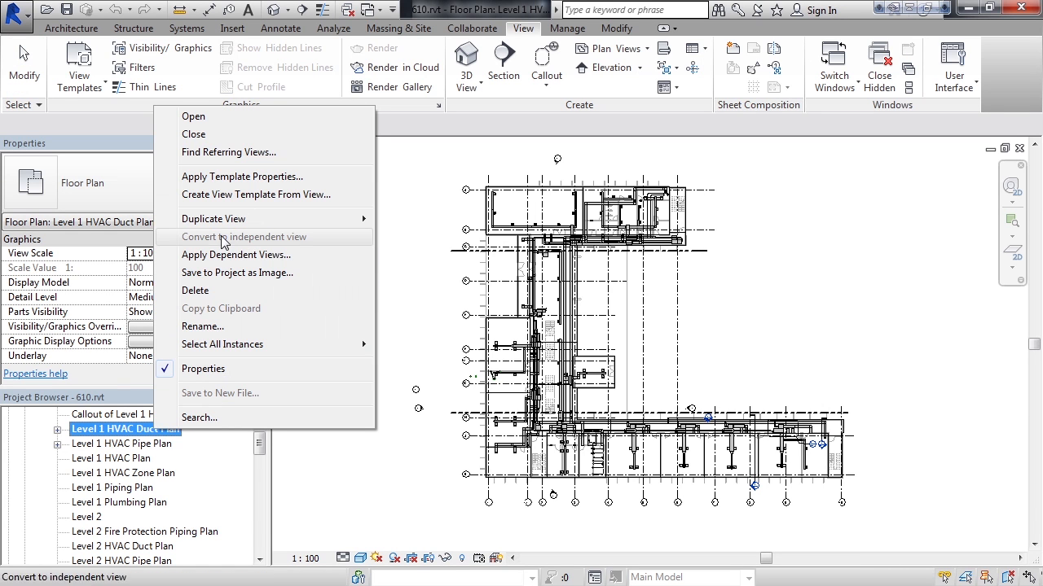
pyautogui.moveTo(214, 219)
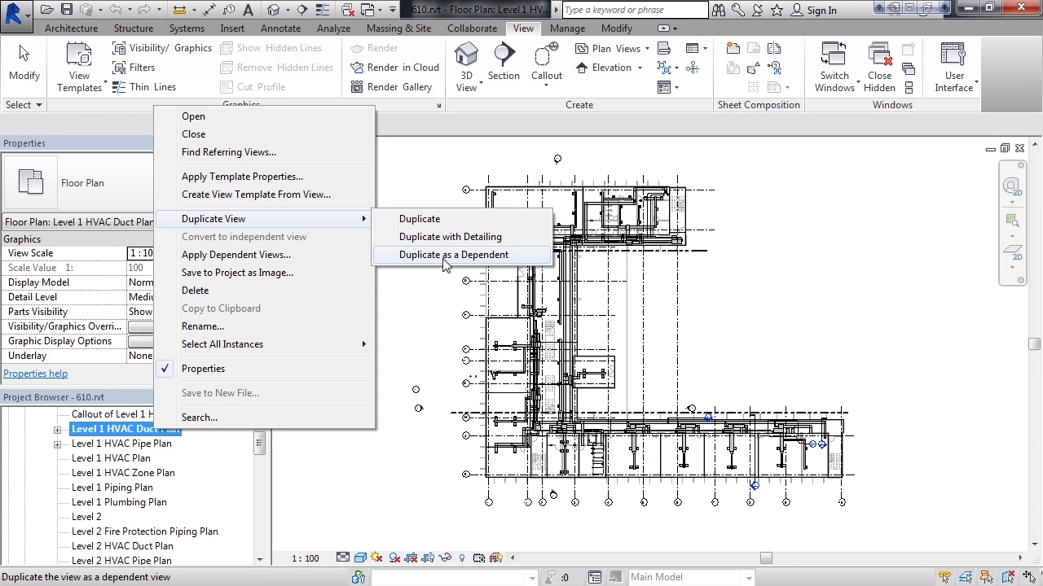
pyautogui.click(453, 255)
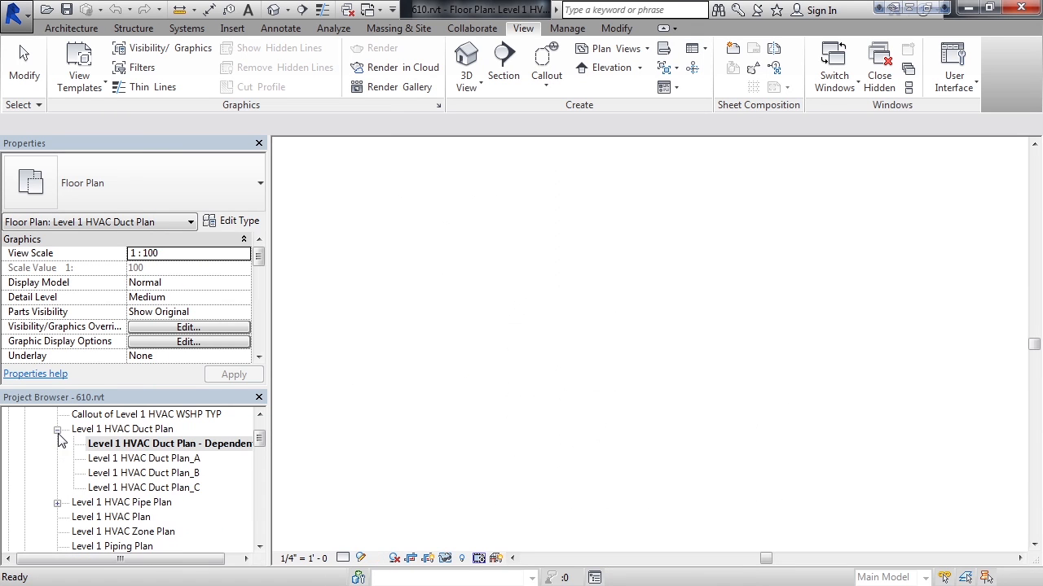
pyautogui.doubleClick(169, 443)
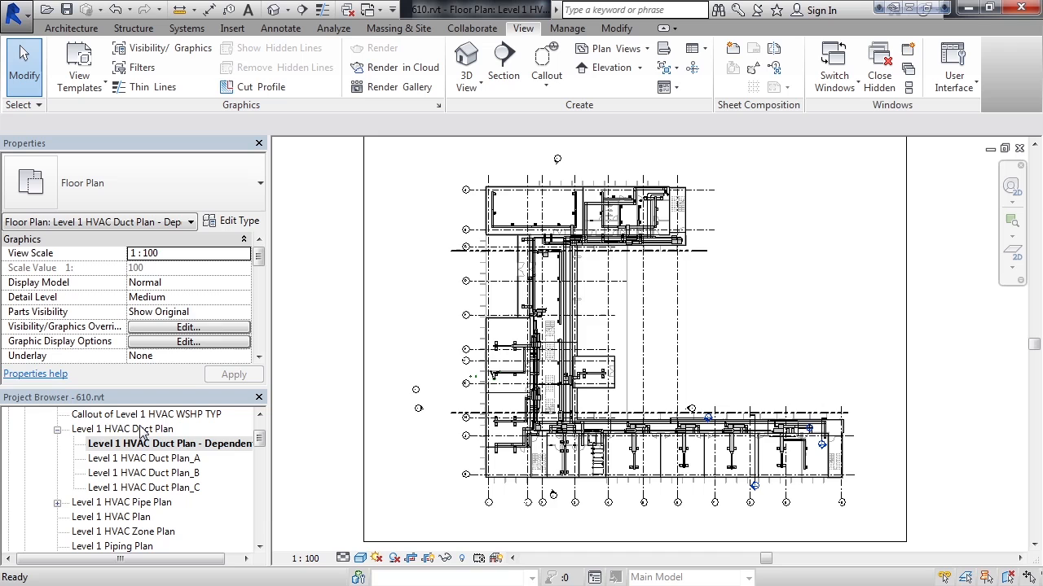
pyautogui.click(126, 429)
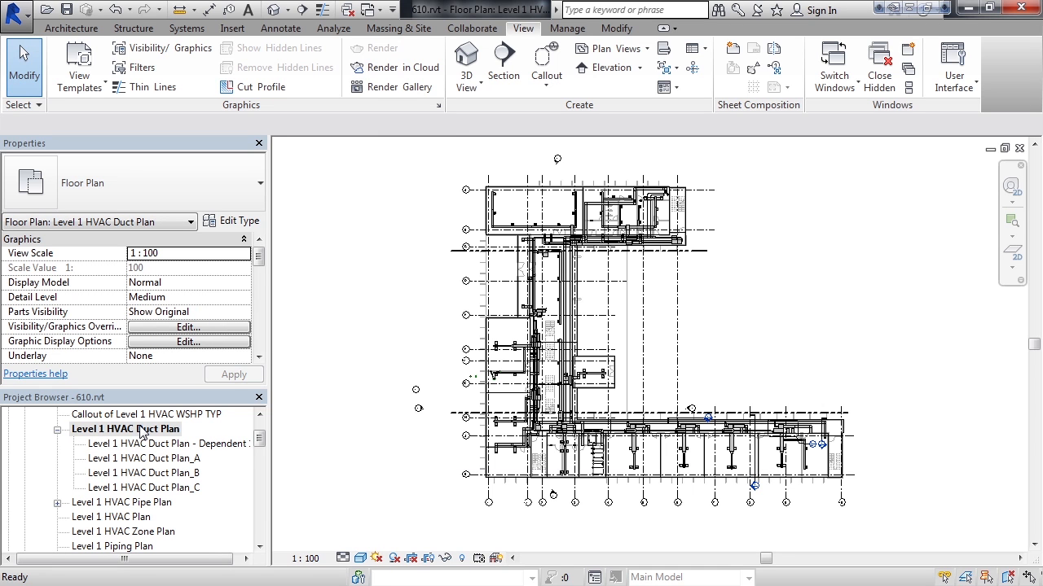
pyautogui.moveTo(772, 261)
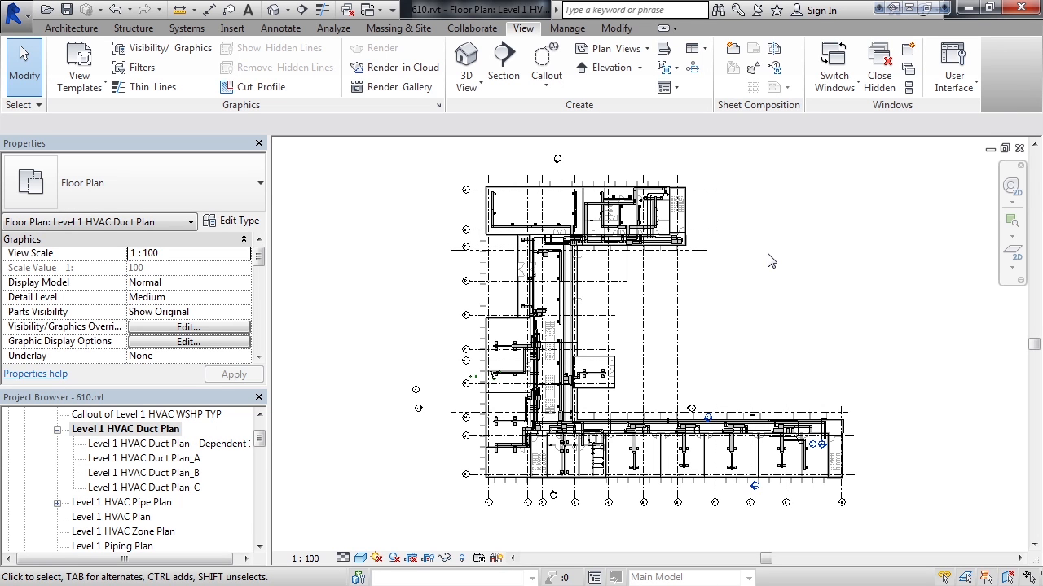
pyautogui.moveTo(725, 228)
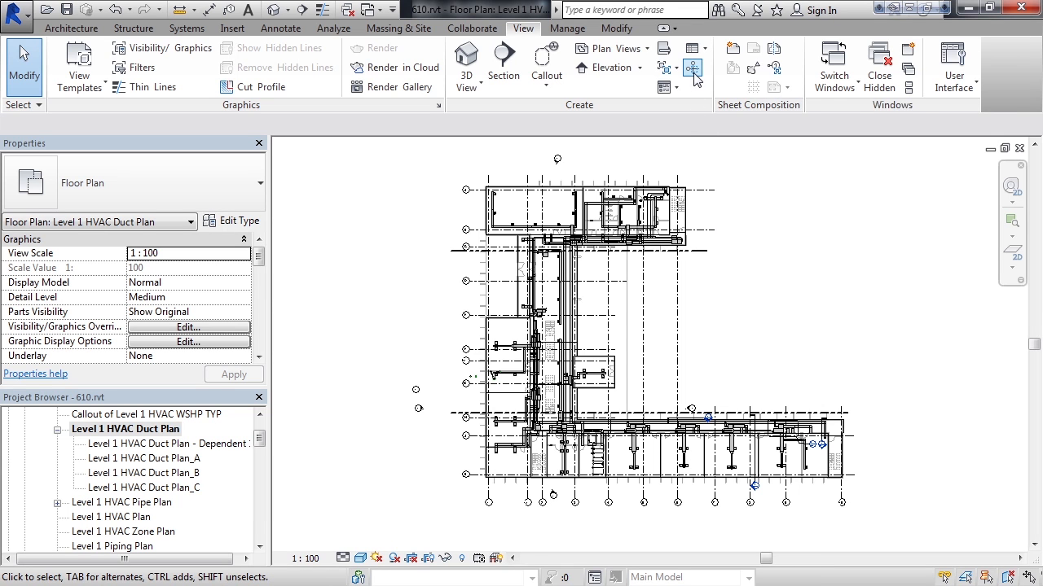
pyautogui.moveTo(693, 68)
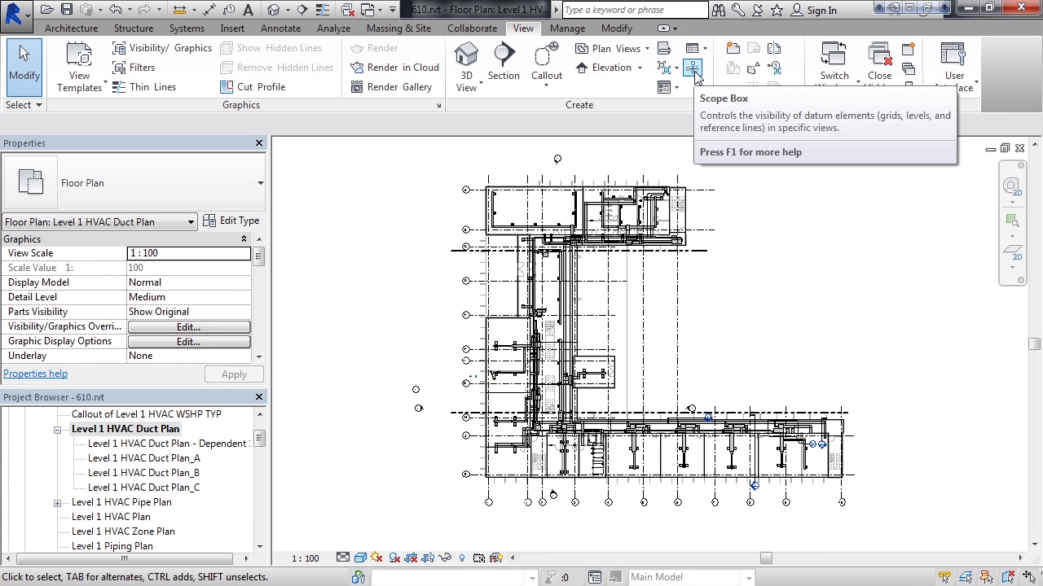
pyautogui.moveTo(693, 75)
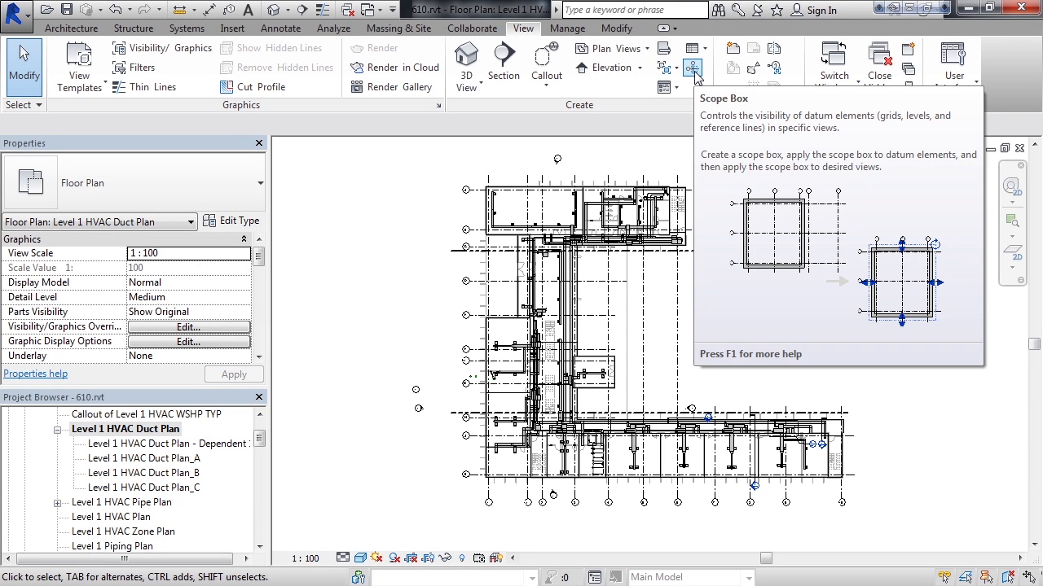
# Start the Scope Box tool from the View tab's Create panel.
pyautogui.click(692, 68)
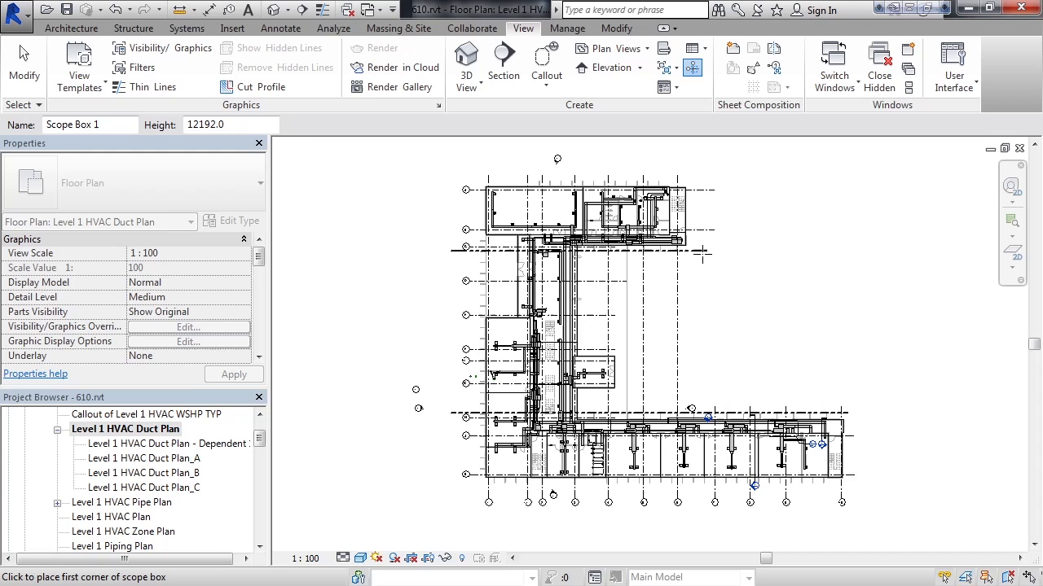
# Draw a scope box around the upper wing and name it 'Area A'.
pyautogui.click(653, 227)
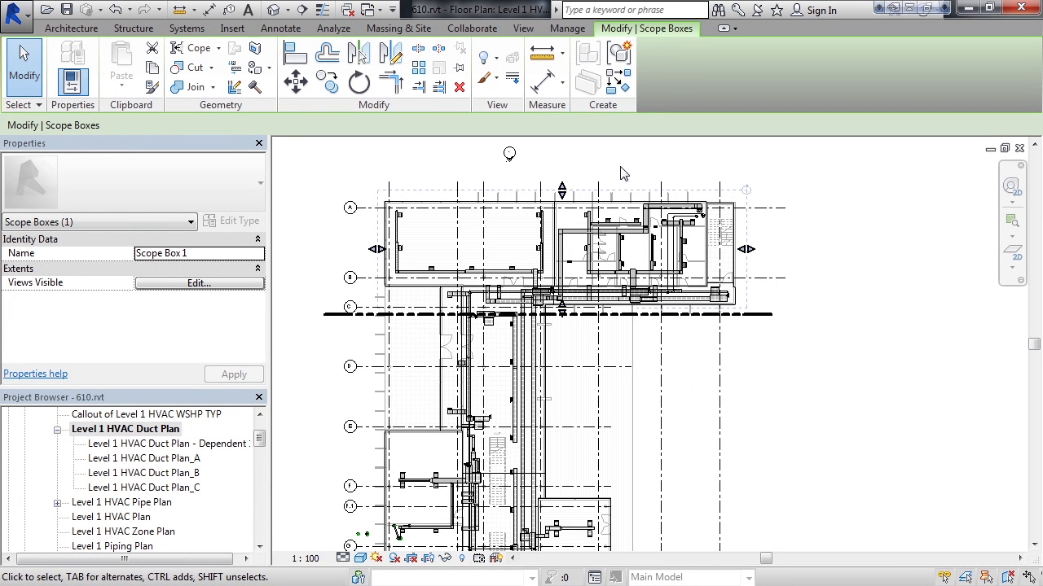
pyautogui.moveTo(567, 174)
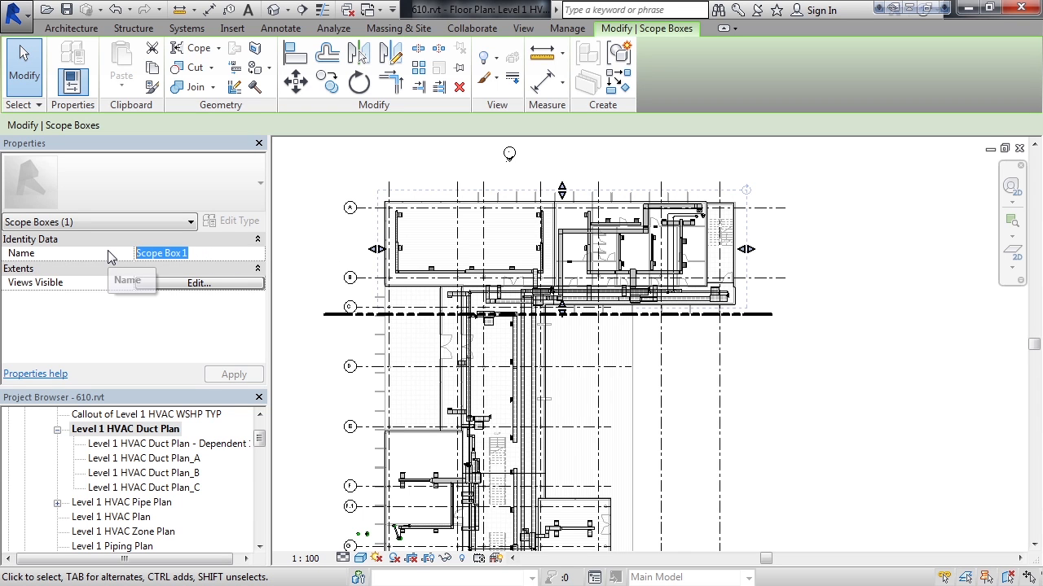
pyautogui.write('Ar')
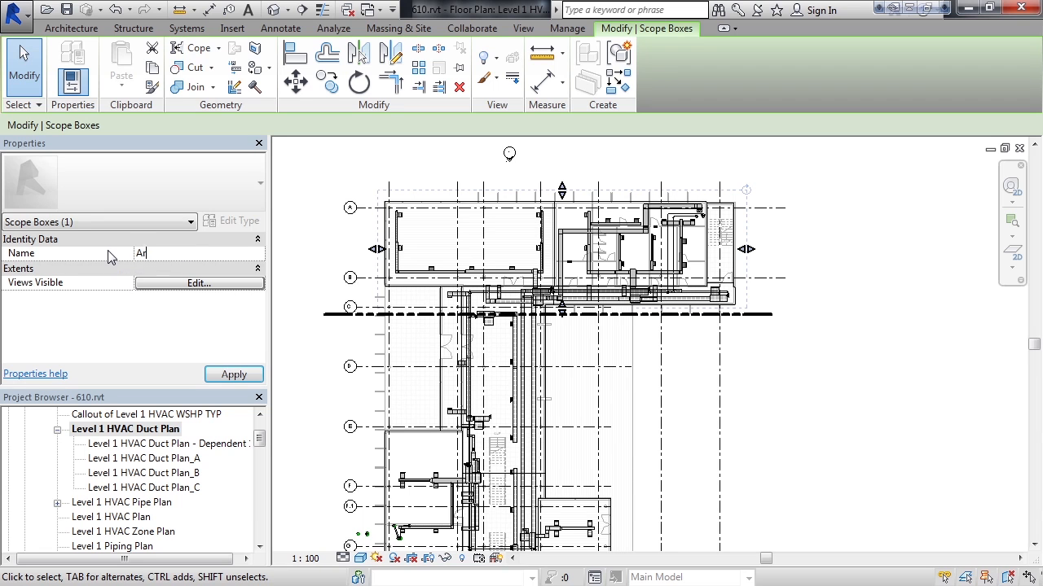
pyautogui.write('Area A')
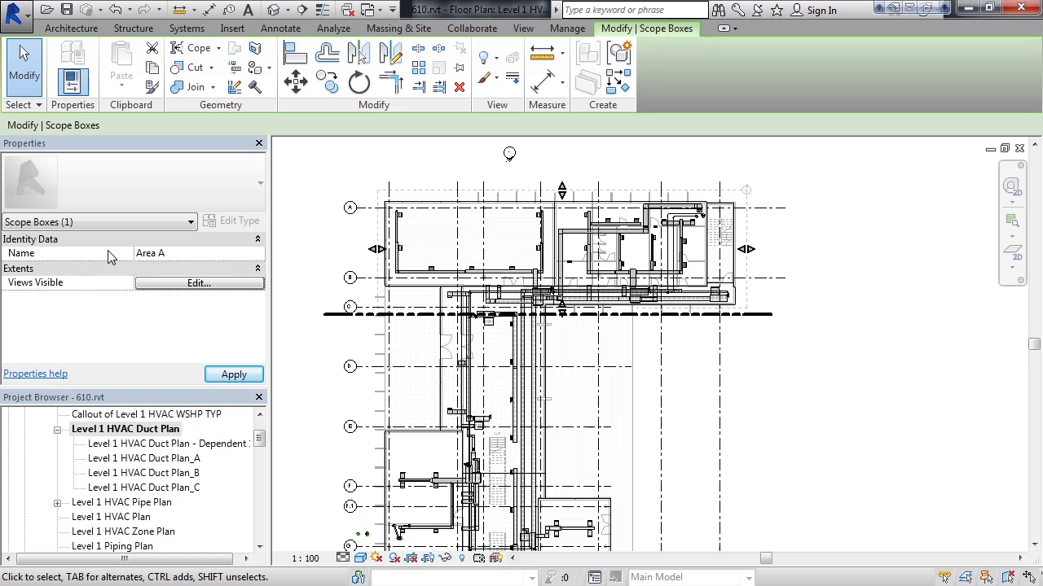
pyautogui.moveTo(286, 283)
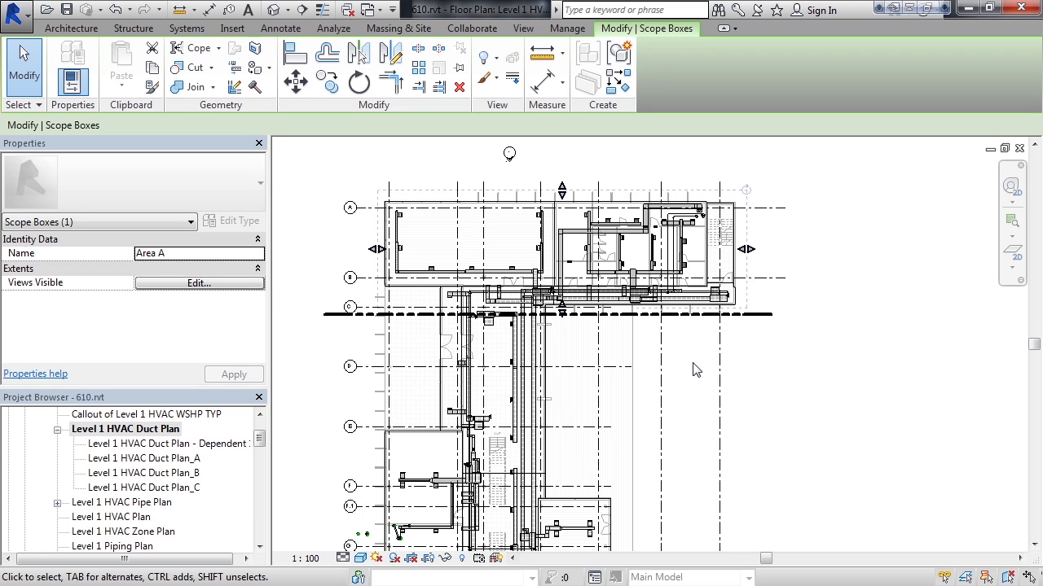
# Finish the Area A scope box and open Level 1 HVAC Duct Plan - Dependent 1.
pyautogui.click(399, 314)
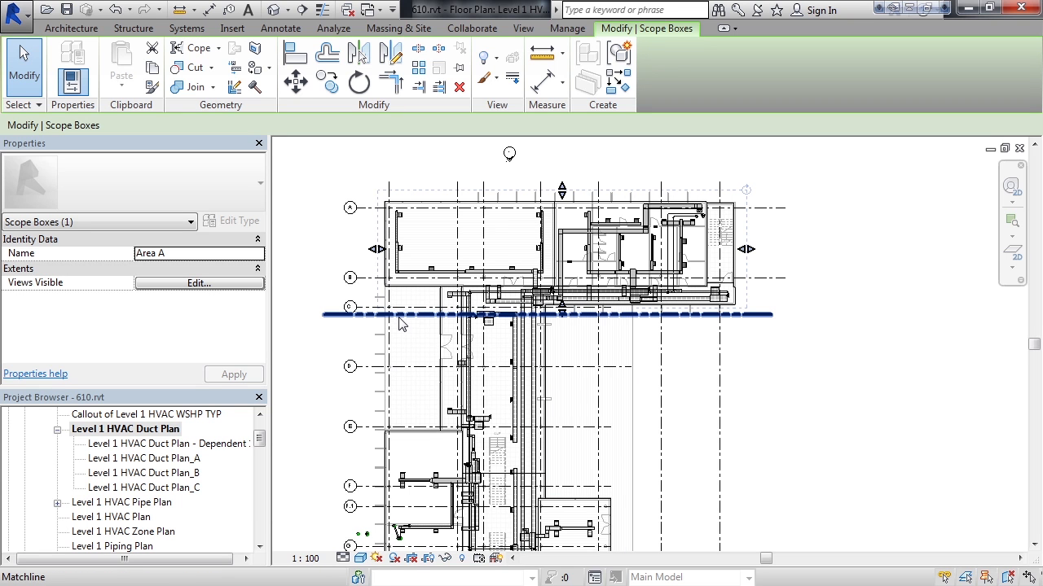
pyautogui.moveTo(401, 324)
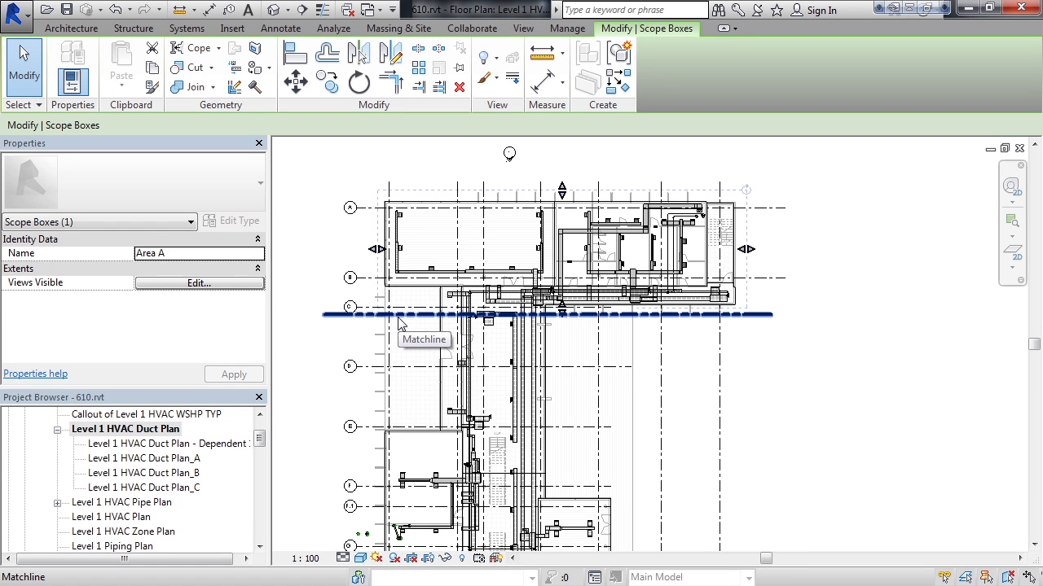
pyautogui.moveTo(406, 325)
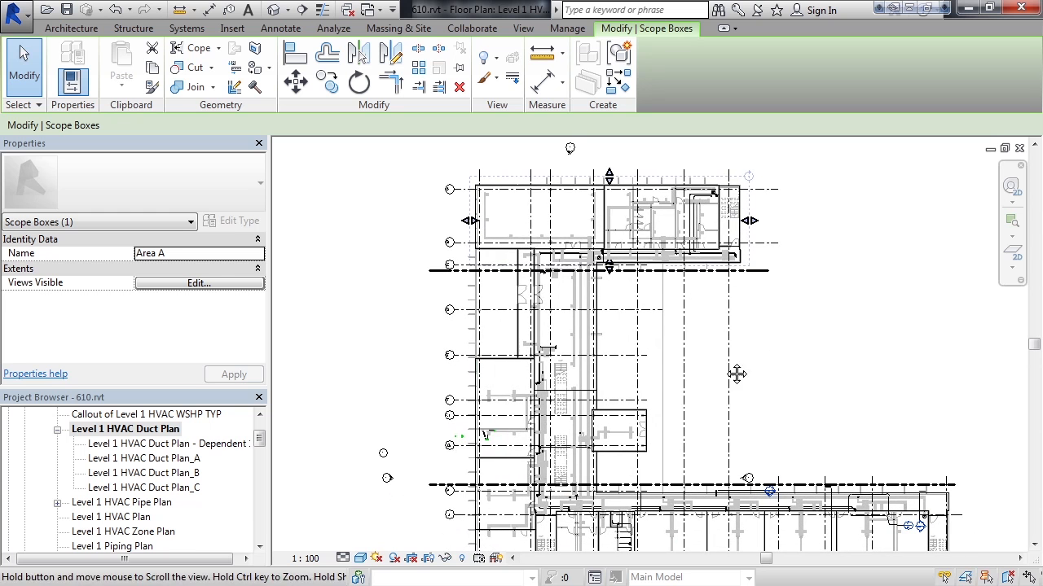
pyautogui.click(163, 443)
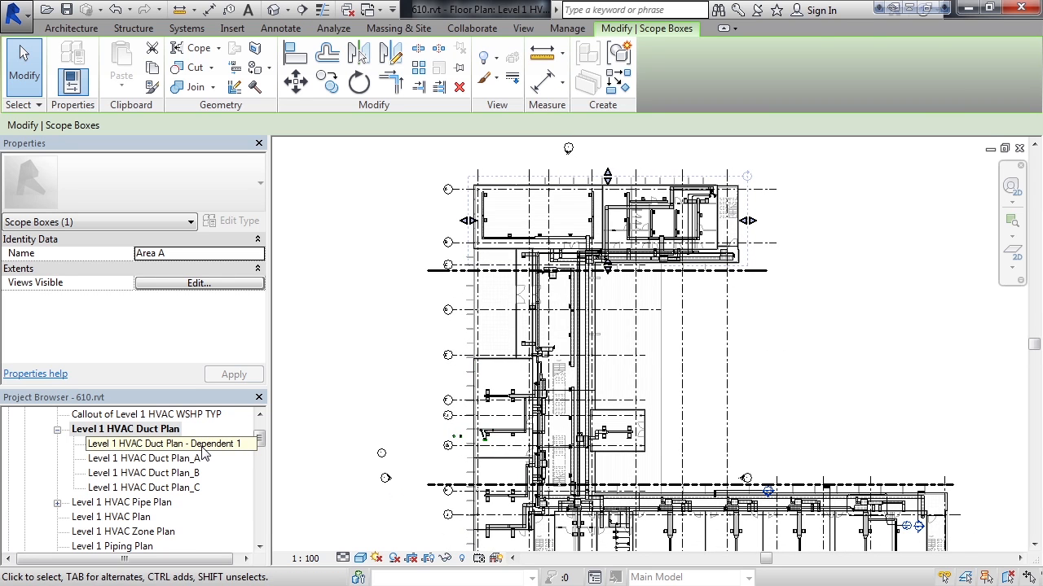
pyautogui.doubleClick(163, 443)
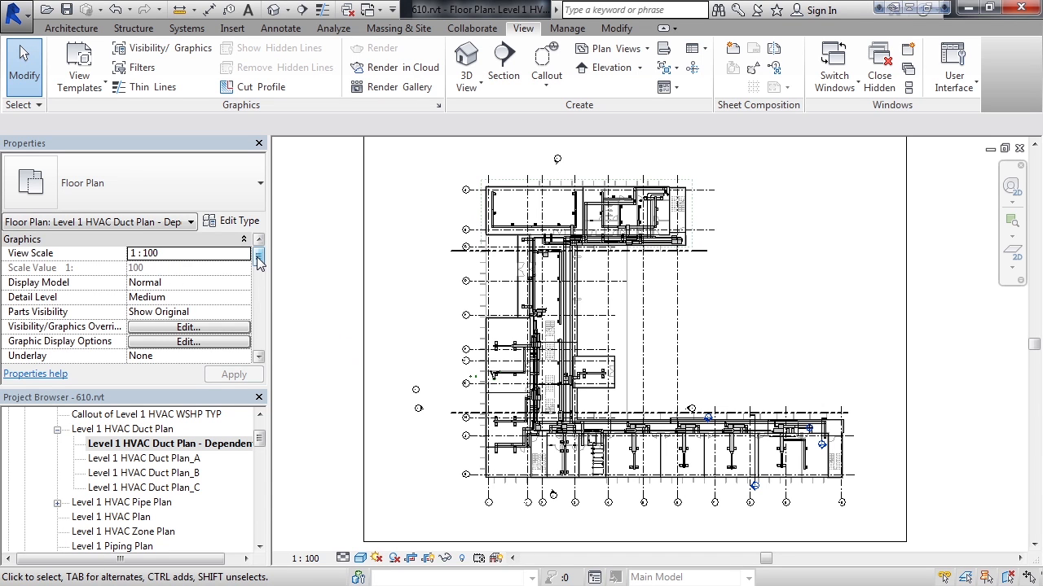
# Set the first dependent view's Scope Box property to Area A and apply.
pyautogui.scroll(-3)
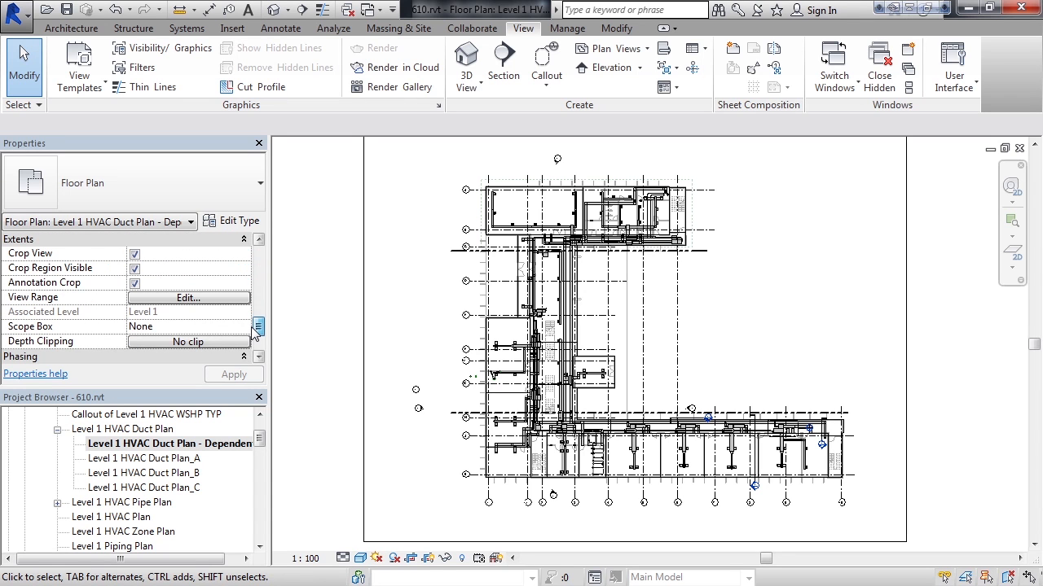
pyautogui.moveTo(33, 326)
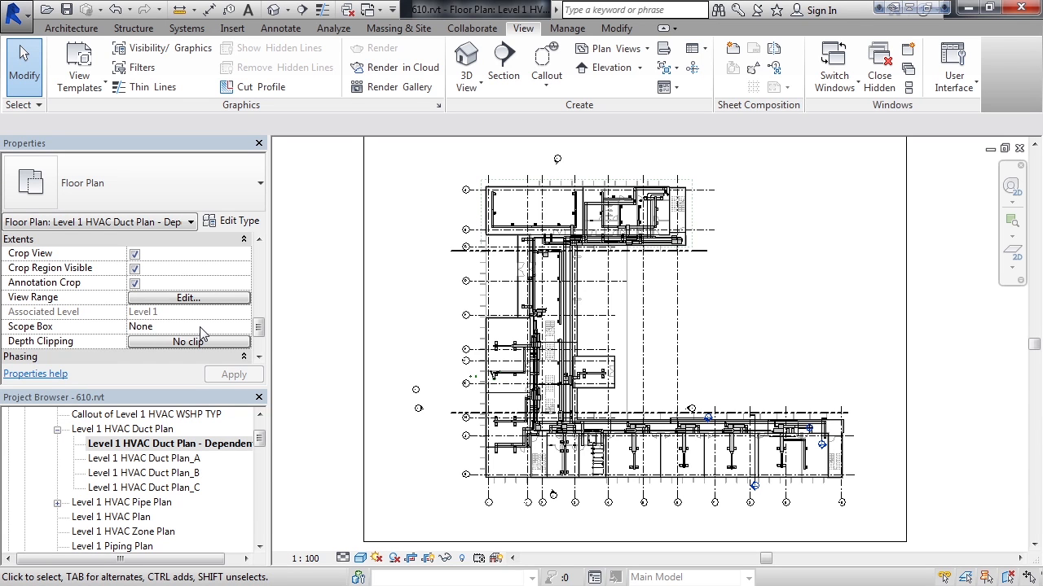
pyautogui.click(244, 327)
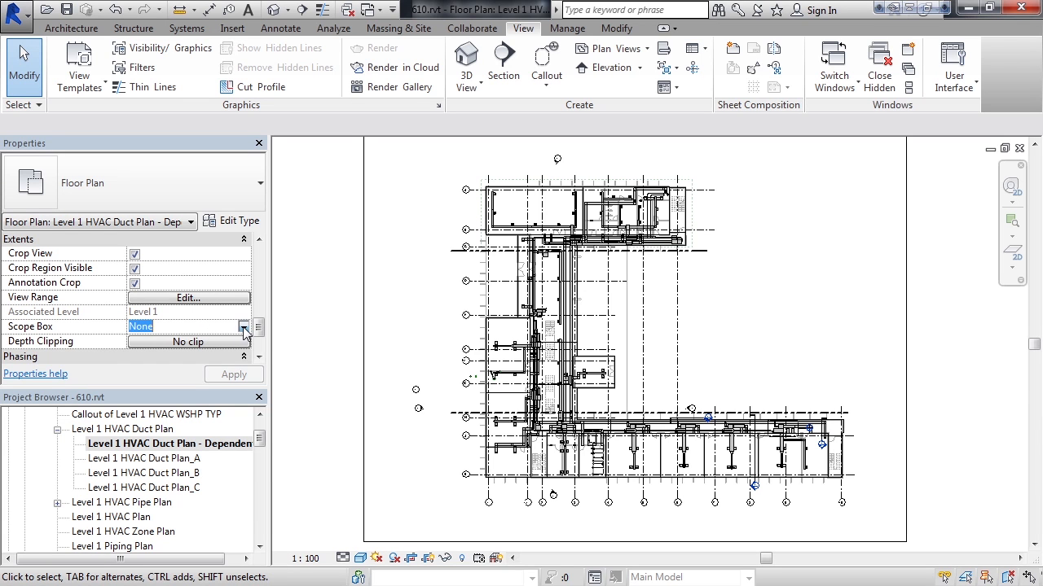
pyautogui.click(244, 326)
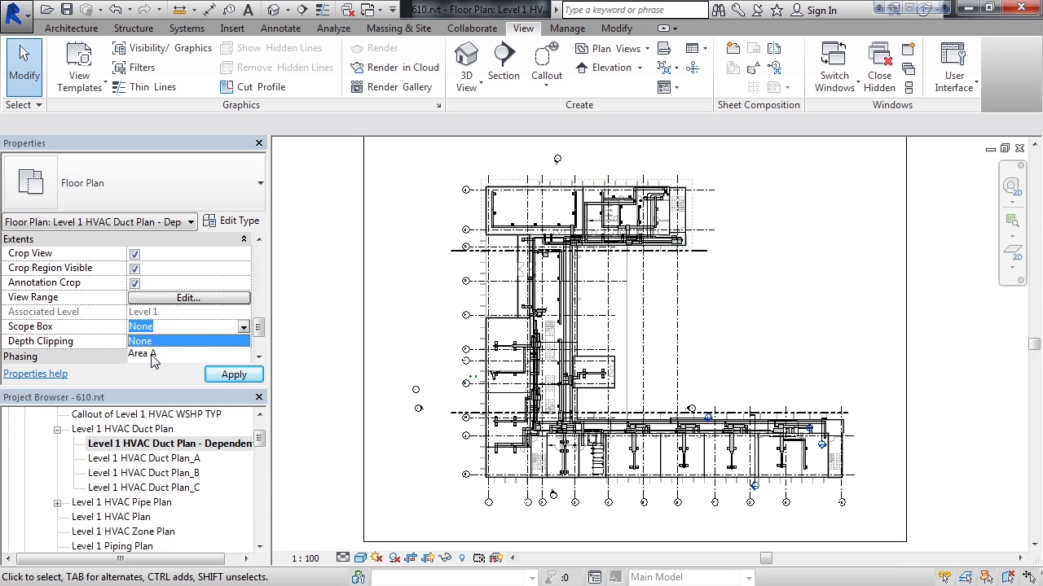
pyautogui.click(146, 353)
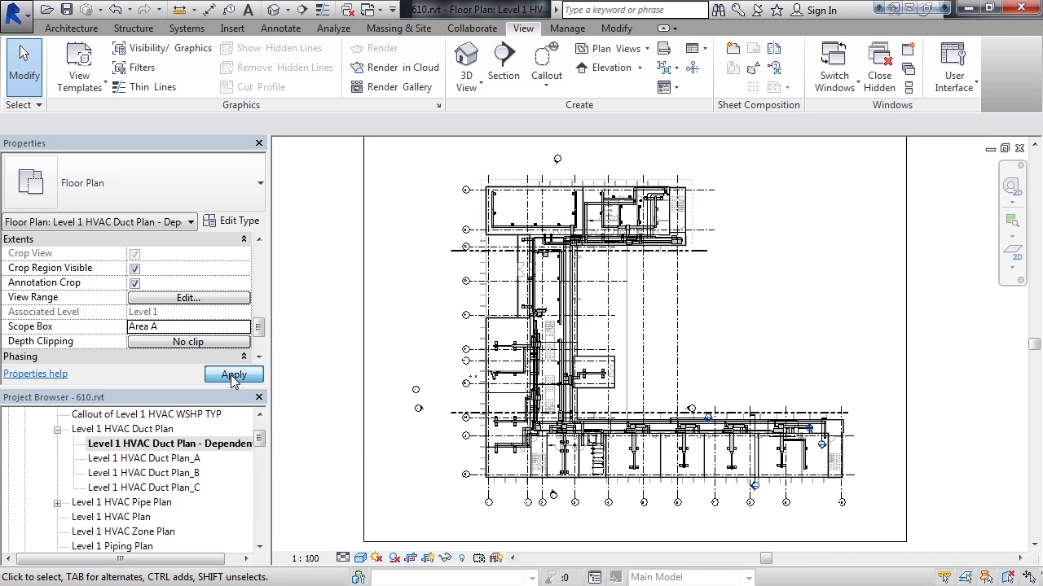
pyautogui.click(234, 375)
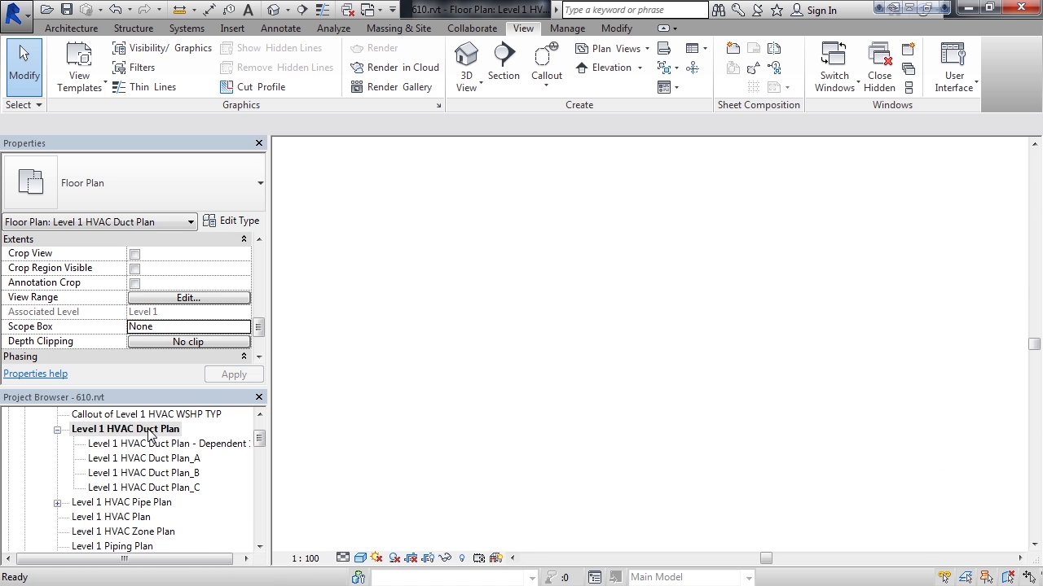
# Create and open a second dependent duct plan, assigning it the Area A scope box.
pyautogui.rightClick(125, 429)
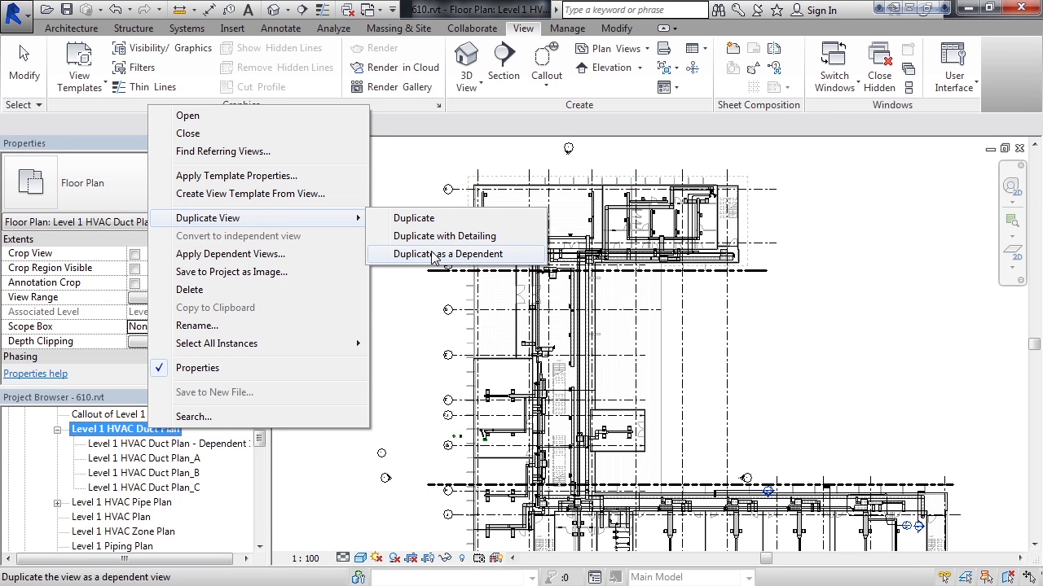
pyautogui.click(448, 254)
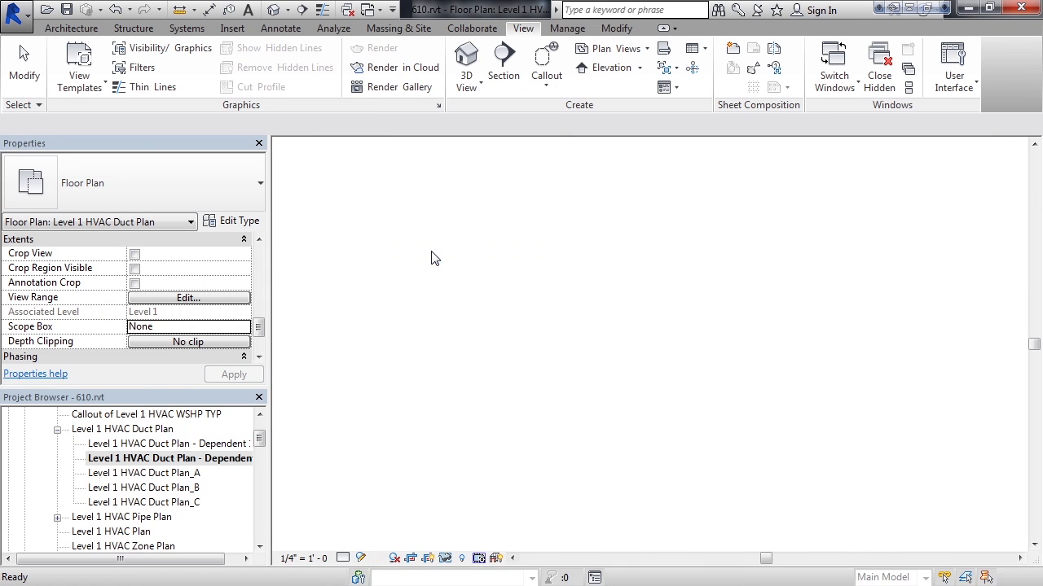
pyautogui.doubleClick(168, 458)
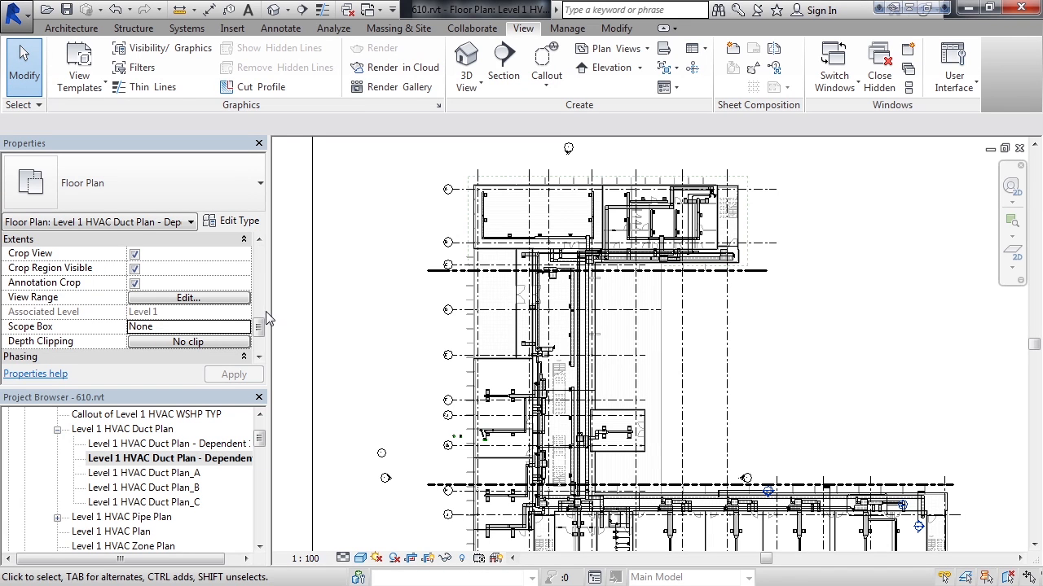
pyautogui.click(188, 326)
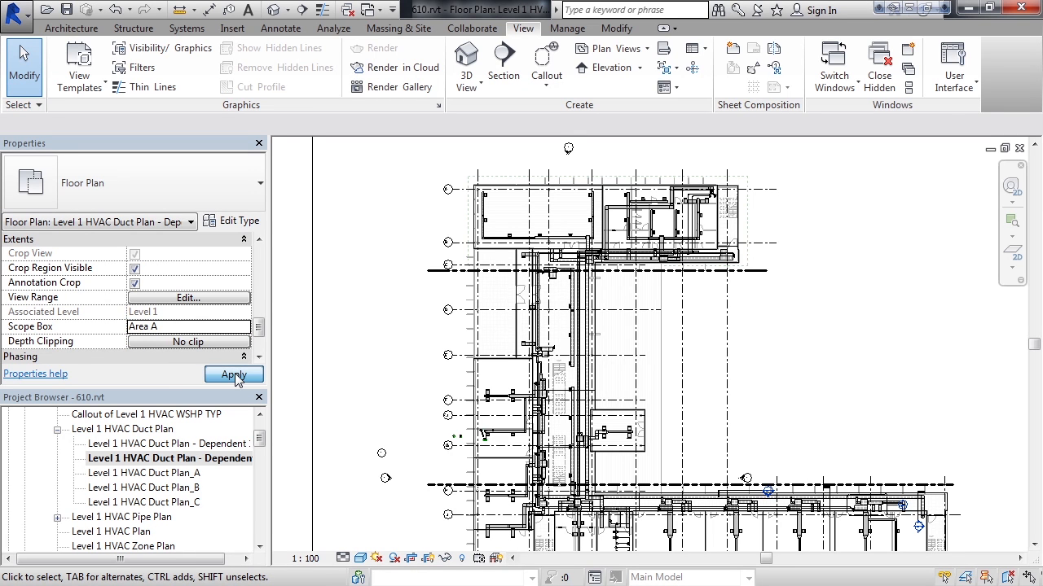
pyautogui.click(233, 375)
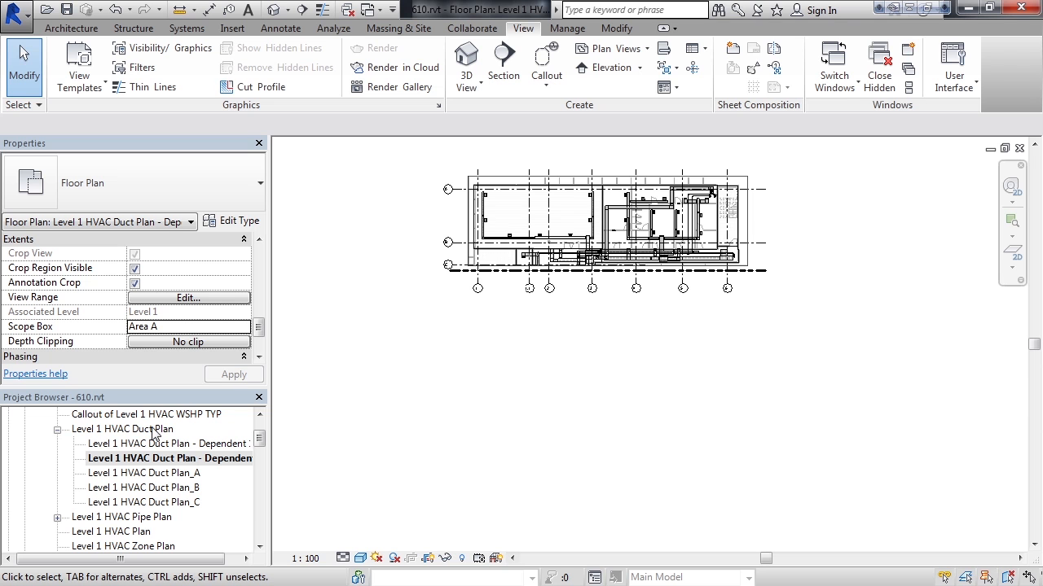
# Select Level 1 HVAC Duct Plan in the Project Browser.
pyautogui.click(122, 429)
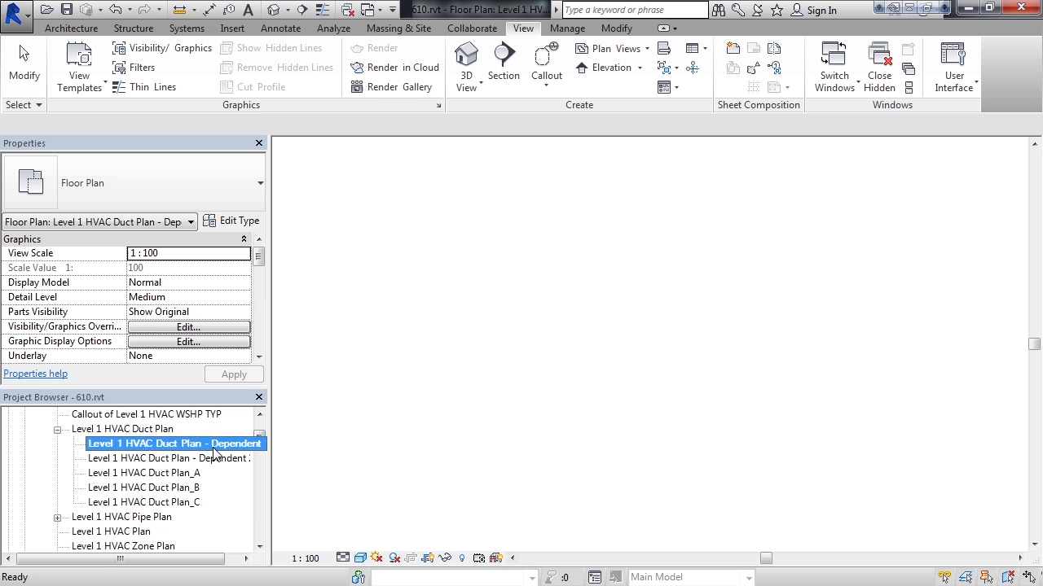
# Open Dependent 1 and Dependent 2 to check both show only Area A.
pyautogui.doubleClick(171, 443)
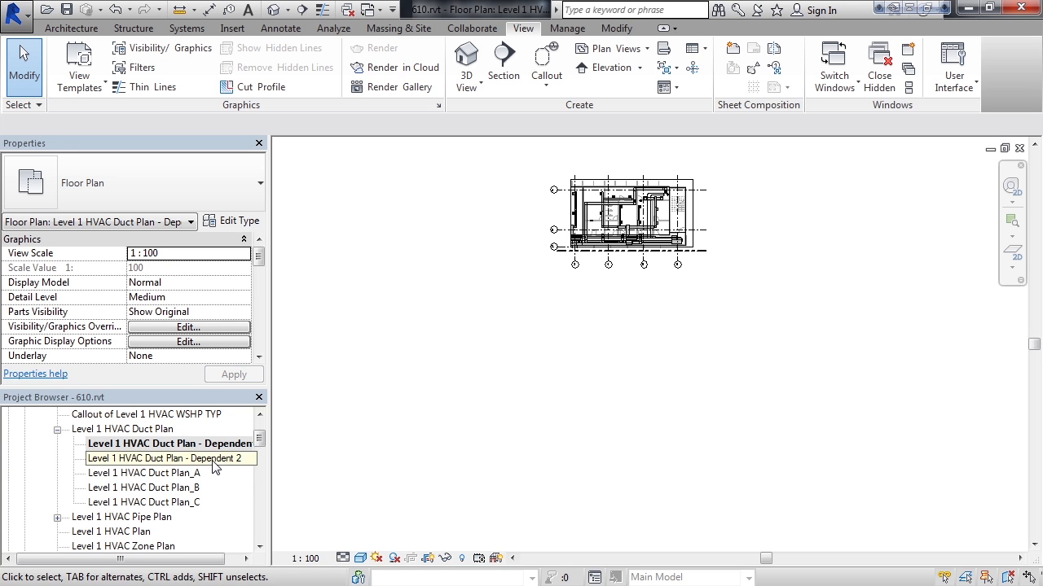
pyautogui.doubleClick(171, 457)
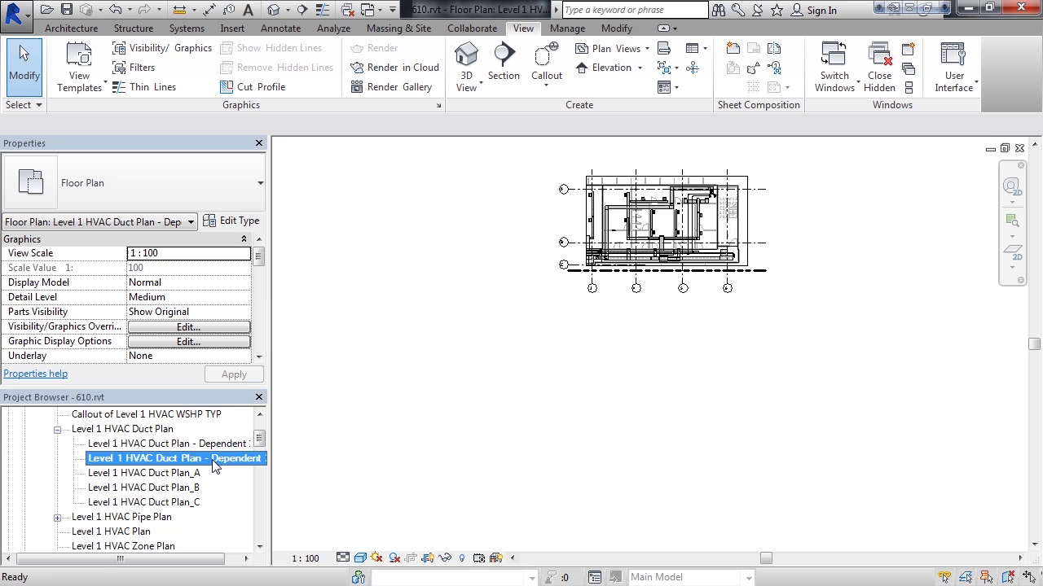